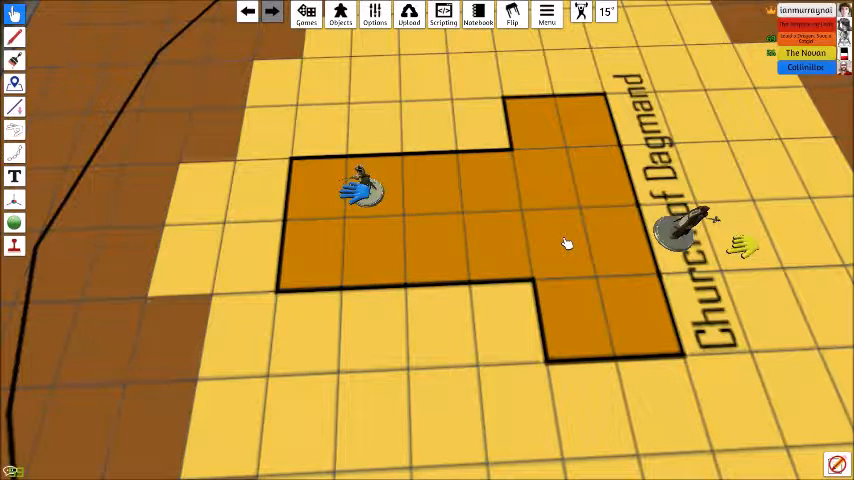
pyautogui.moveTo(590, 183)
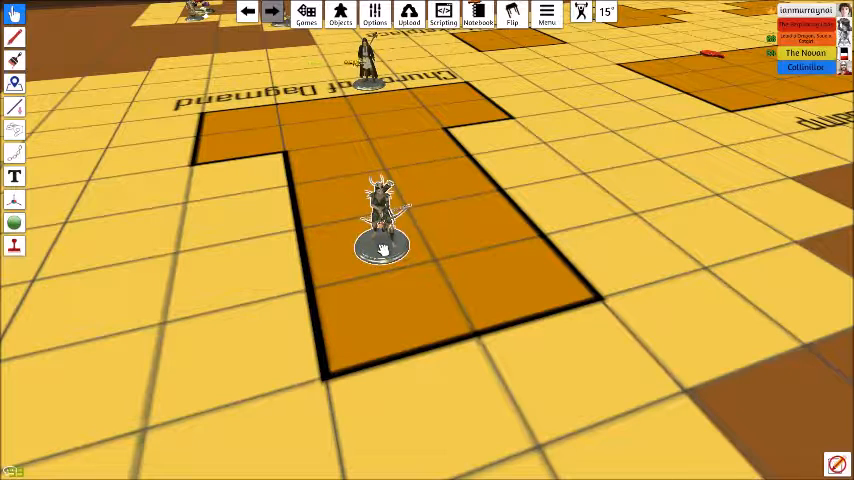
# - Survey the miniatures on the Church of Dagmand map, then scroll through the Myth-Weavers cleric sheet
pyautogui.click(9, 471)
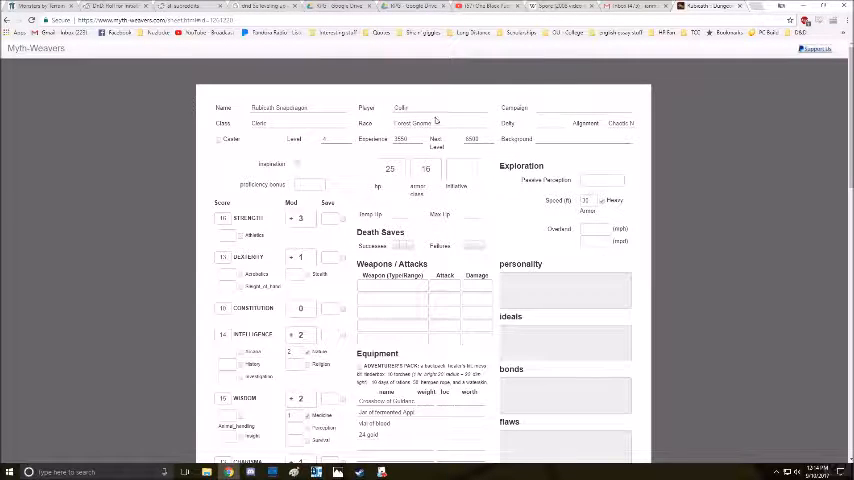
pyautogui.scroll(-3)
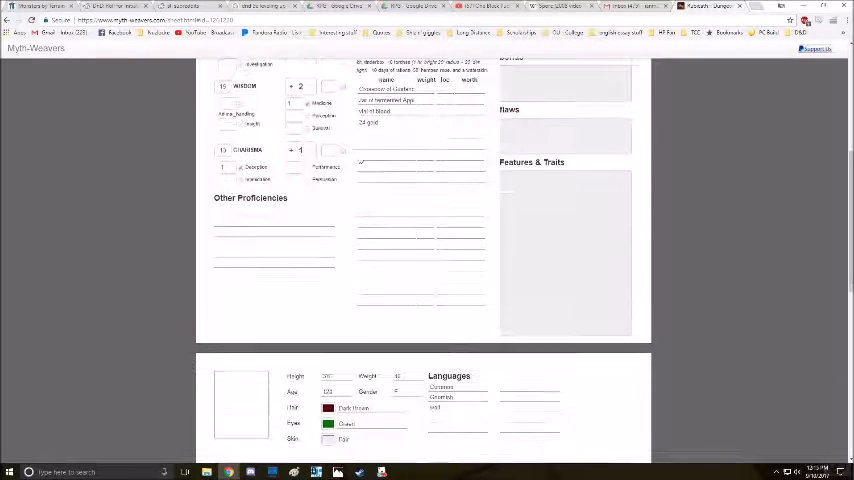